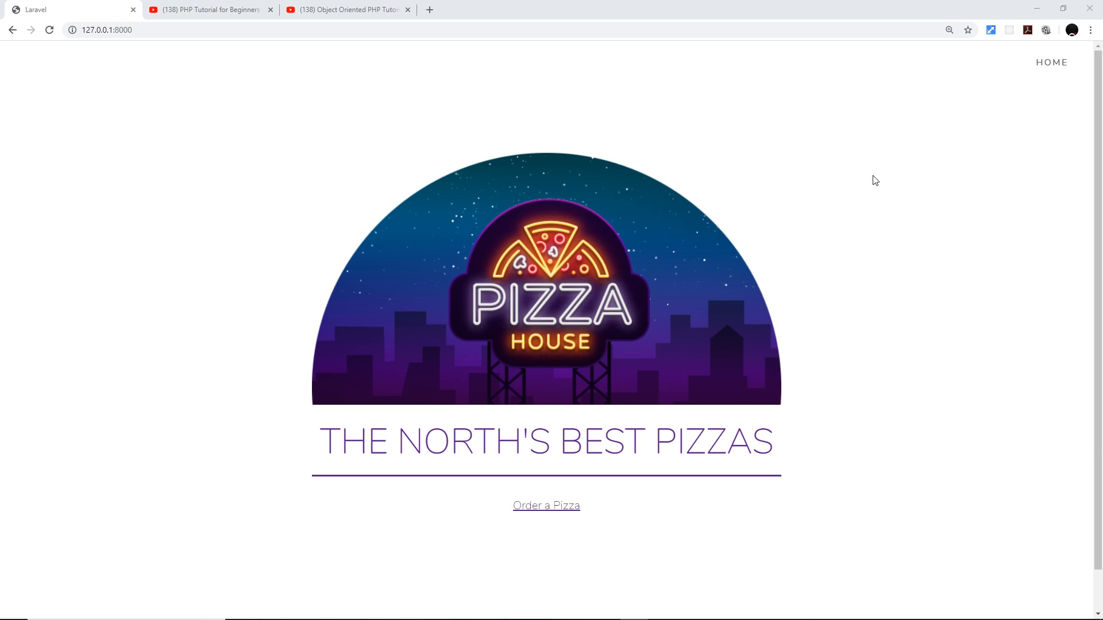
mouse_move(928, 143)
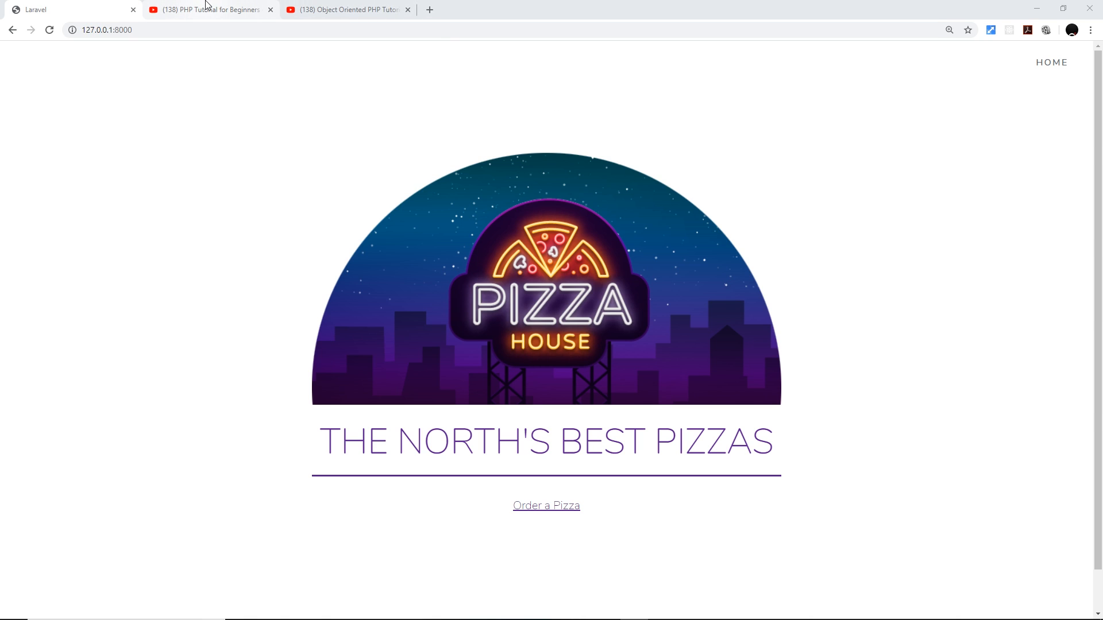
View the PHP Tutorial for Beginners playlist, then the Object Oriented PHP Tutorial playlist
left_click(207, 9)
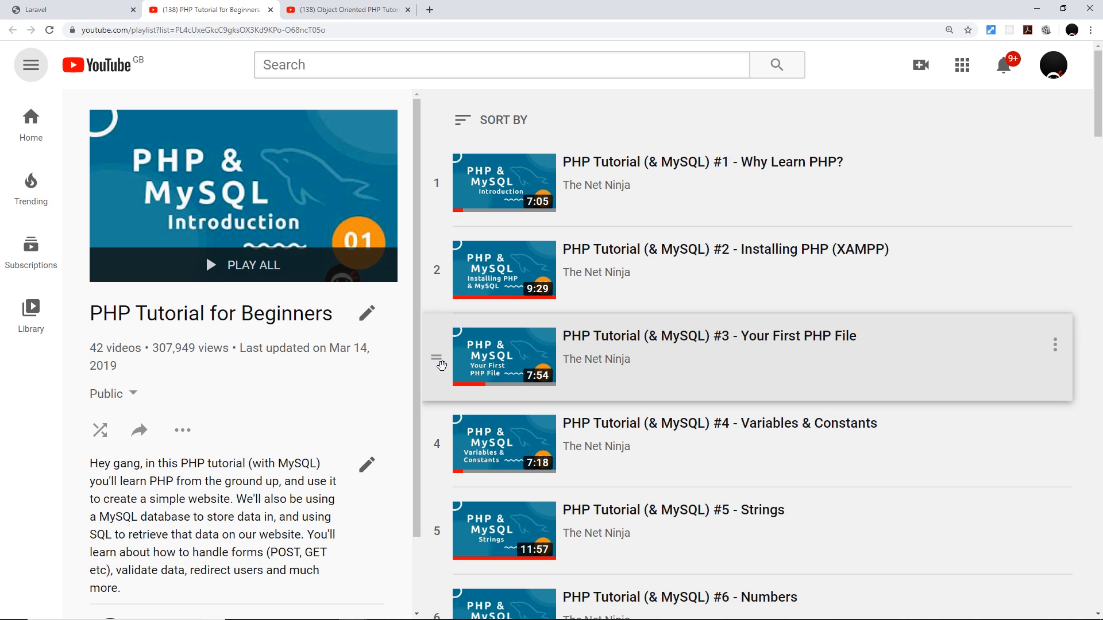
left_click(342, 9)
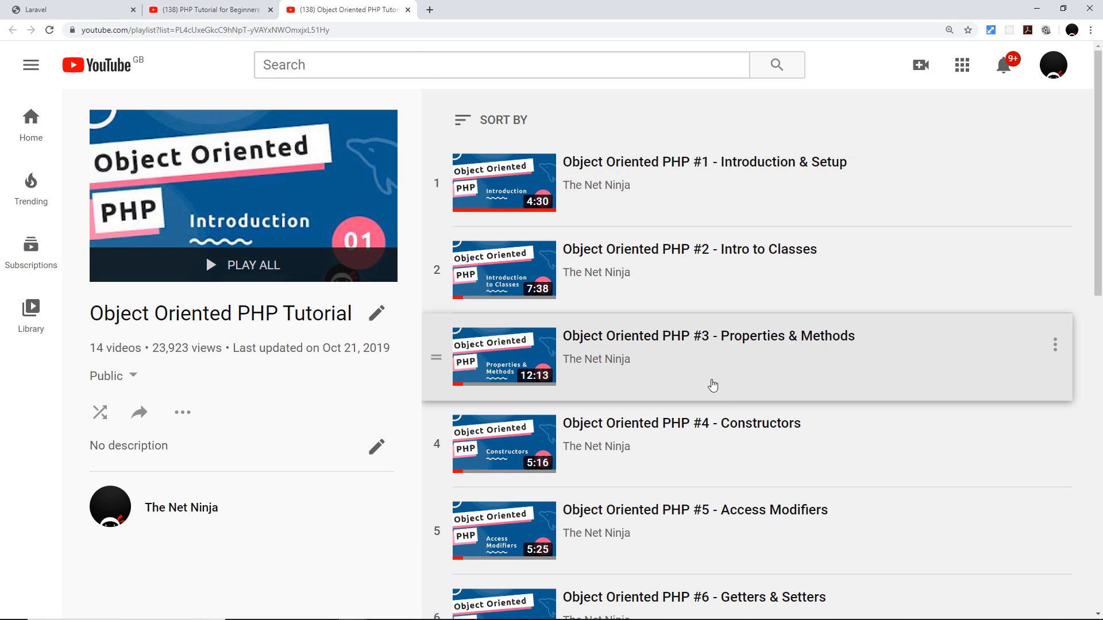
mouse_move(734, 390)
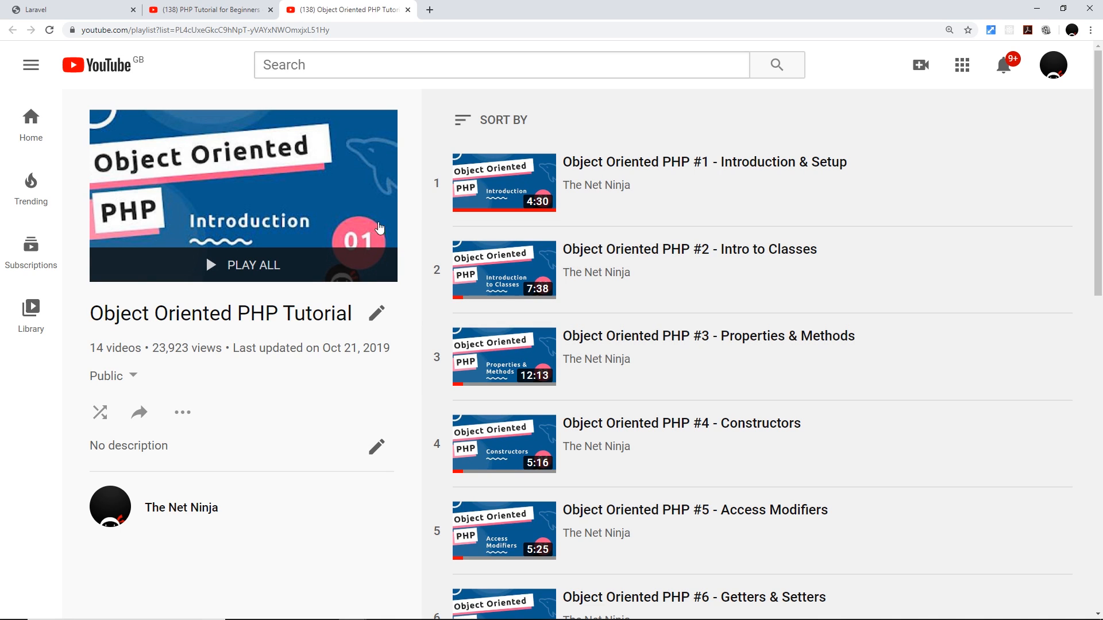
Show the Laravel 6.x Installation docs page and select its web address
left_click(71, 10)
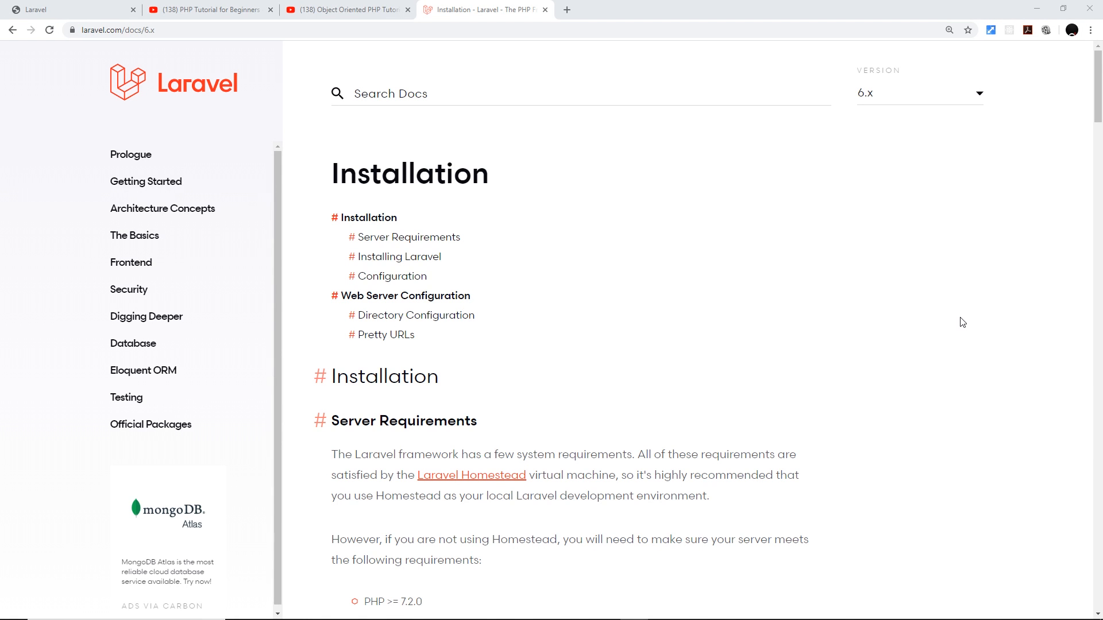
mouse_move(772, 302)
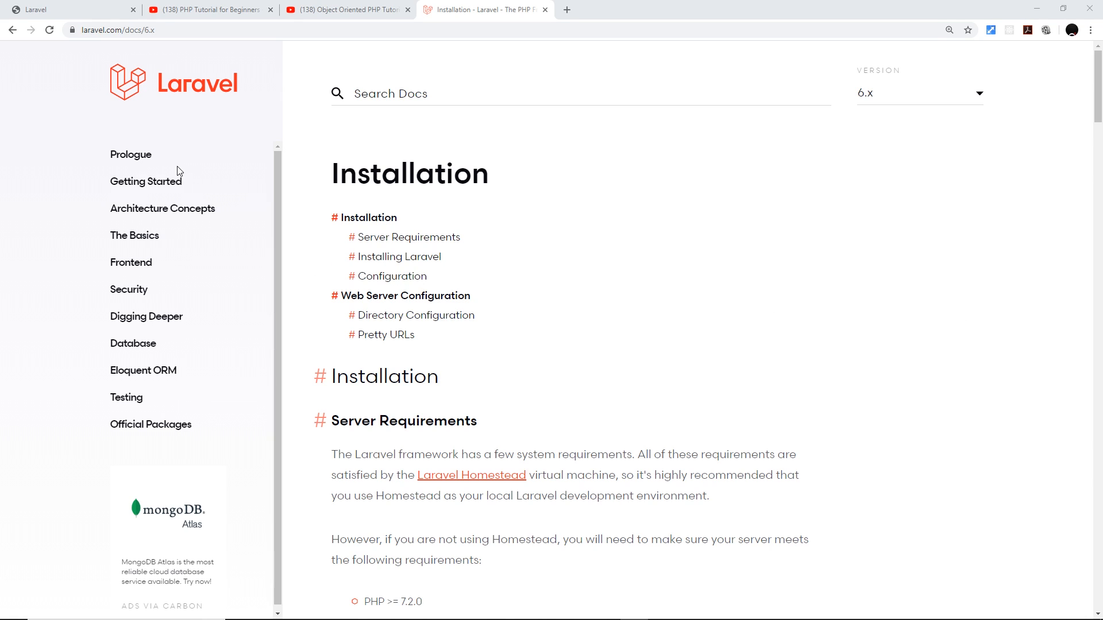
mouse_move(275, 417)
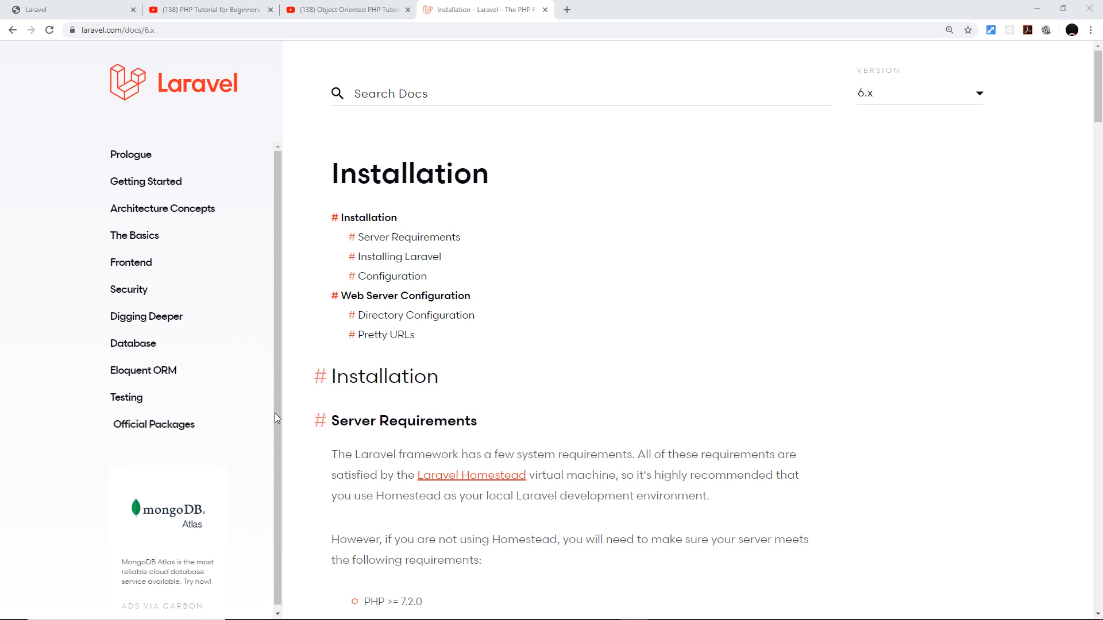
left_click(118, 29)
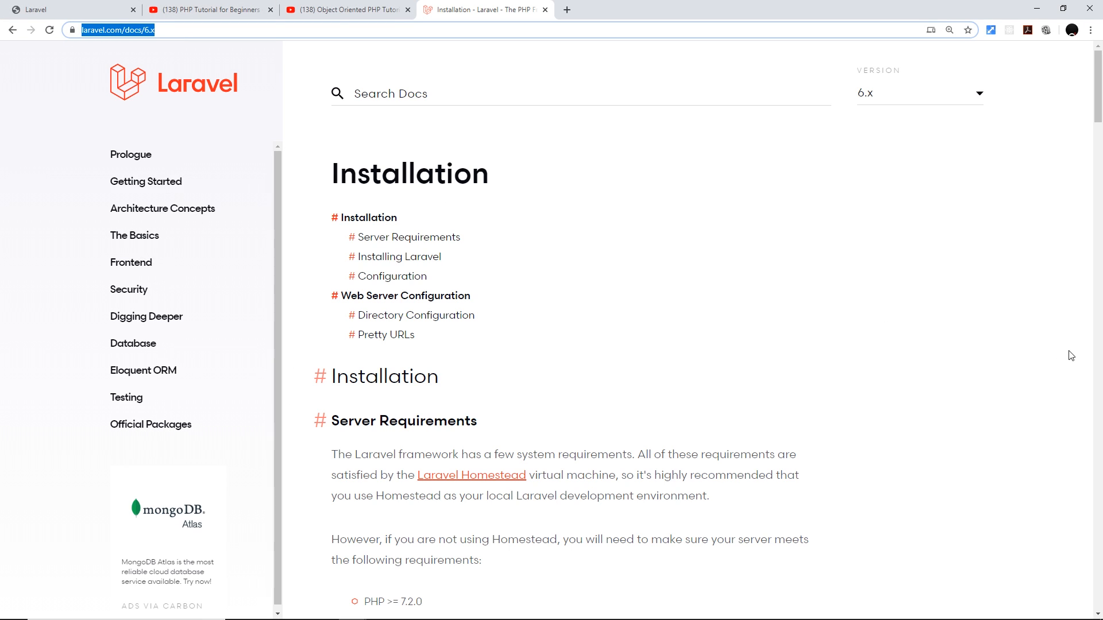
Show The Net Ninja channel's Playlists tab, including Object Oriented PHP Tutorial
left_click(66, 9)
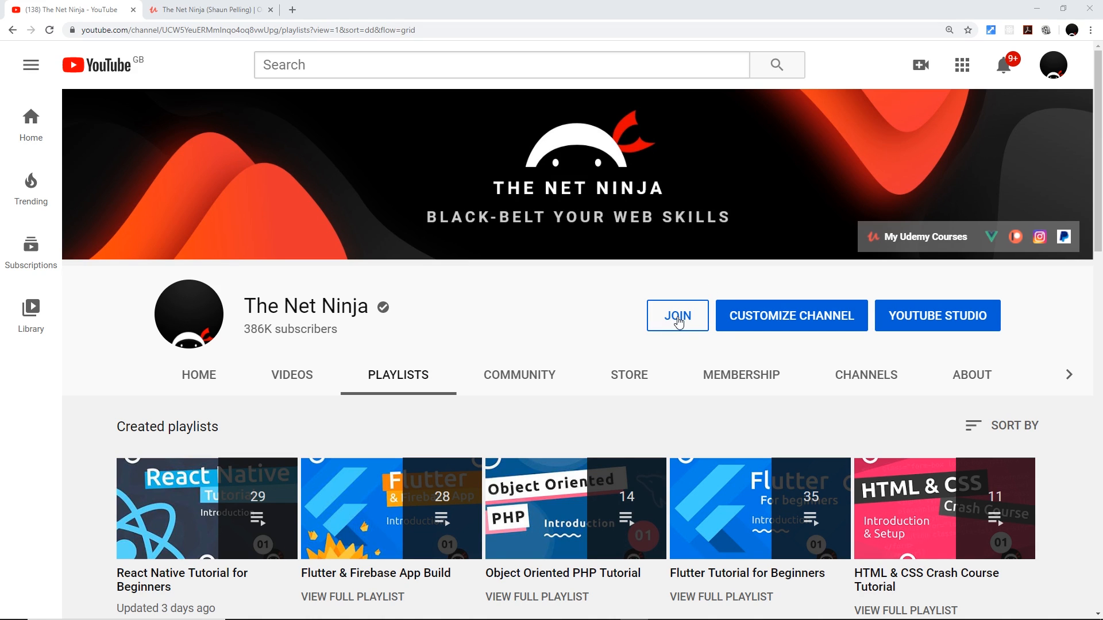
left_click(677, 315)
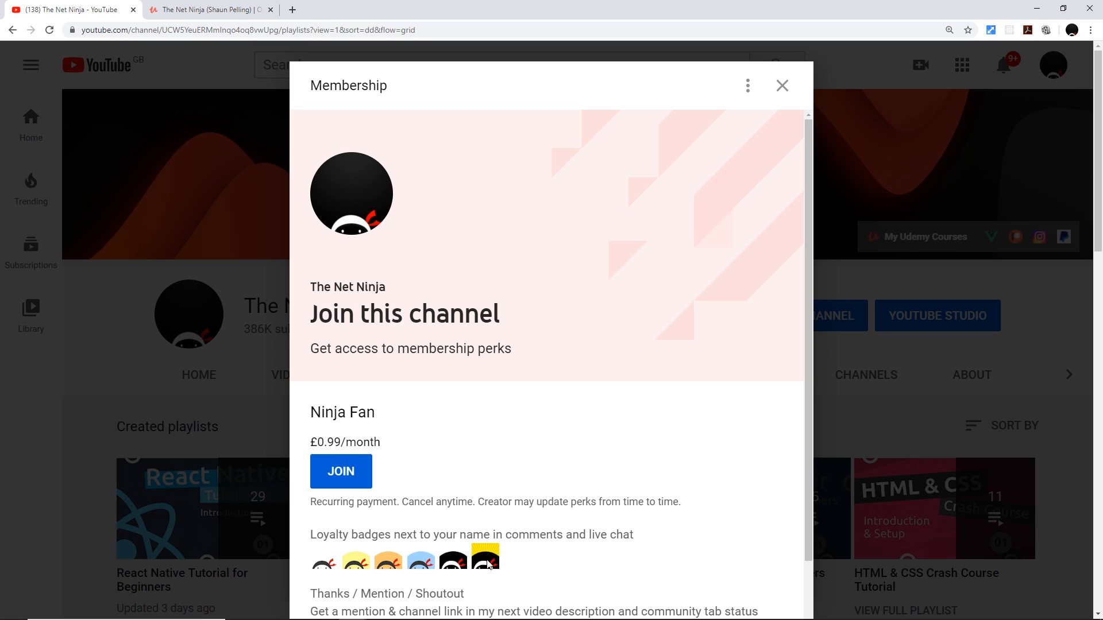
mouse_move(561, 508)
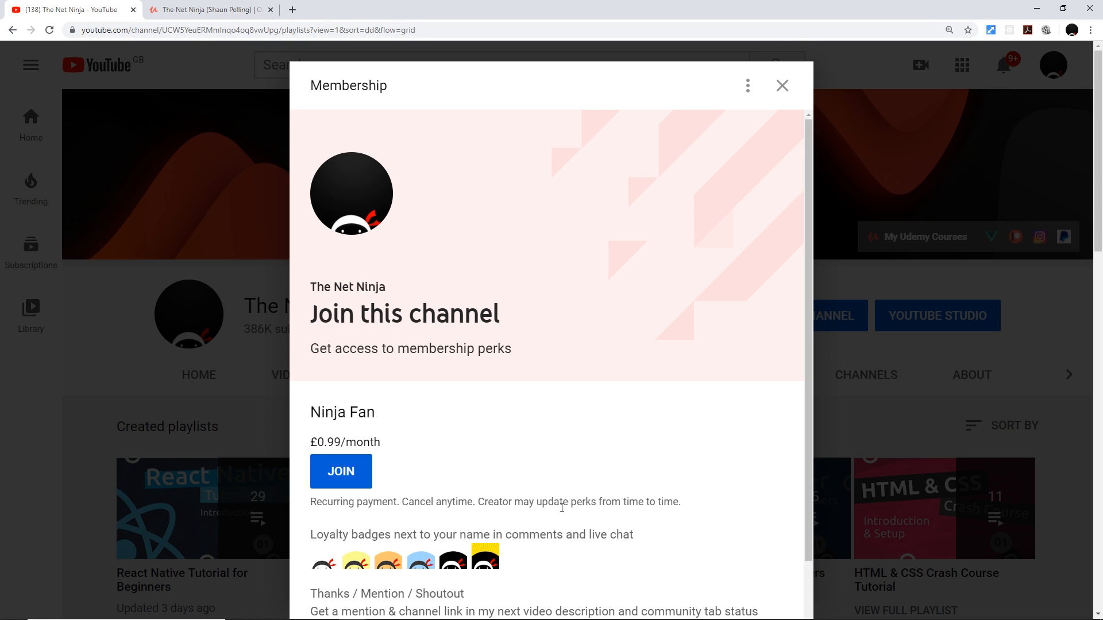
mouse_move(927, 379)
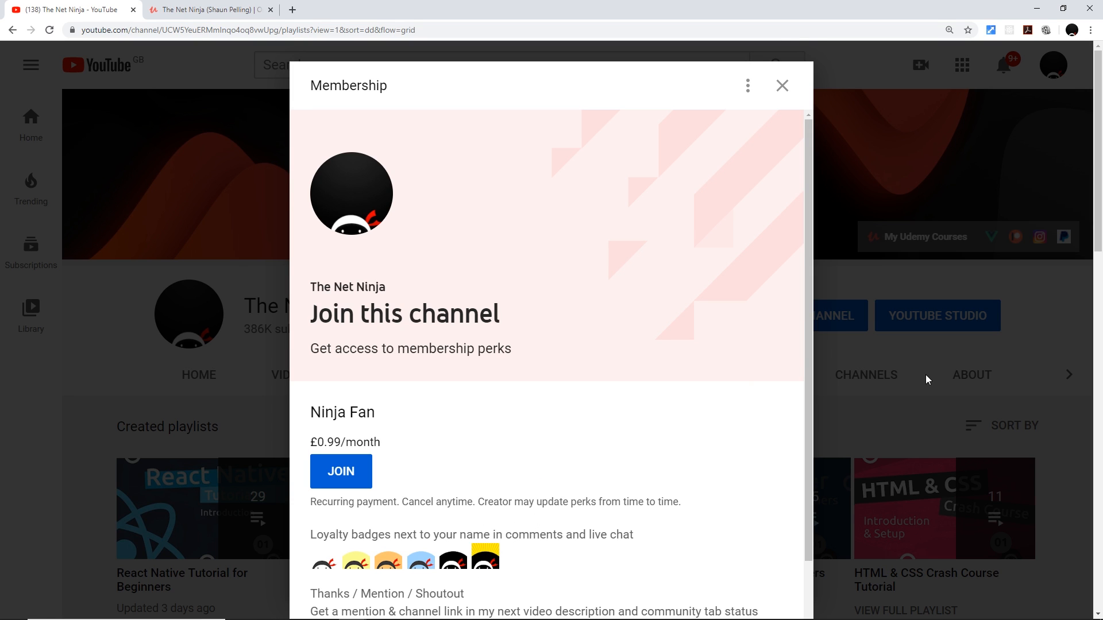
left_click(781, 85)
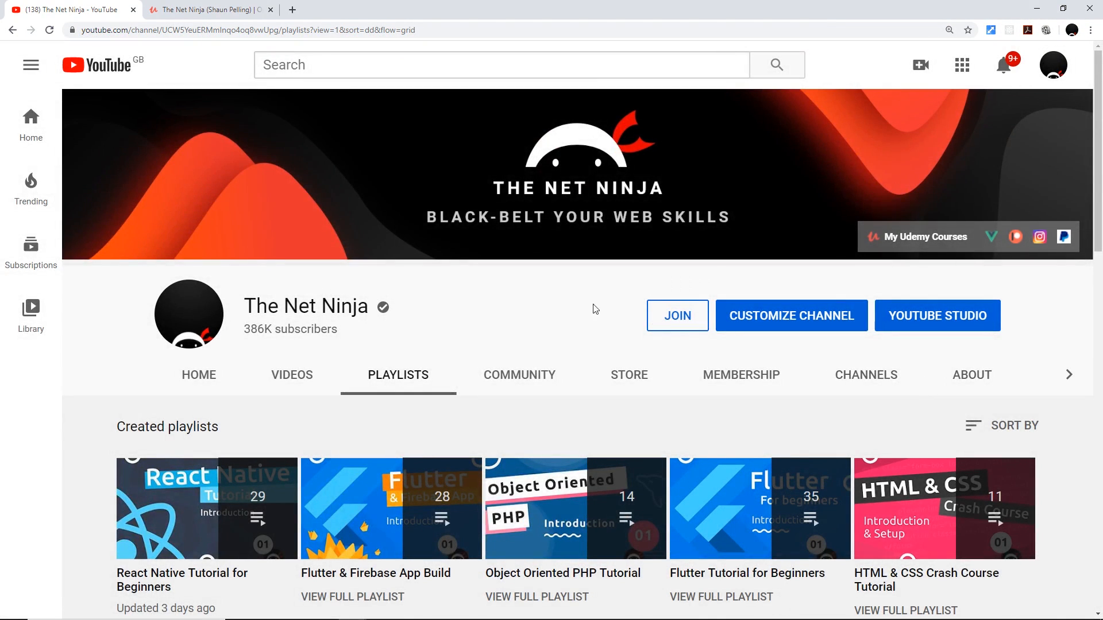
Show The Net Ninja's Udemy instructor profile with its three taught courses
left_click(208, 10)
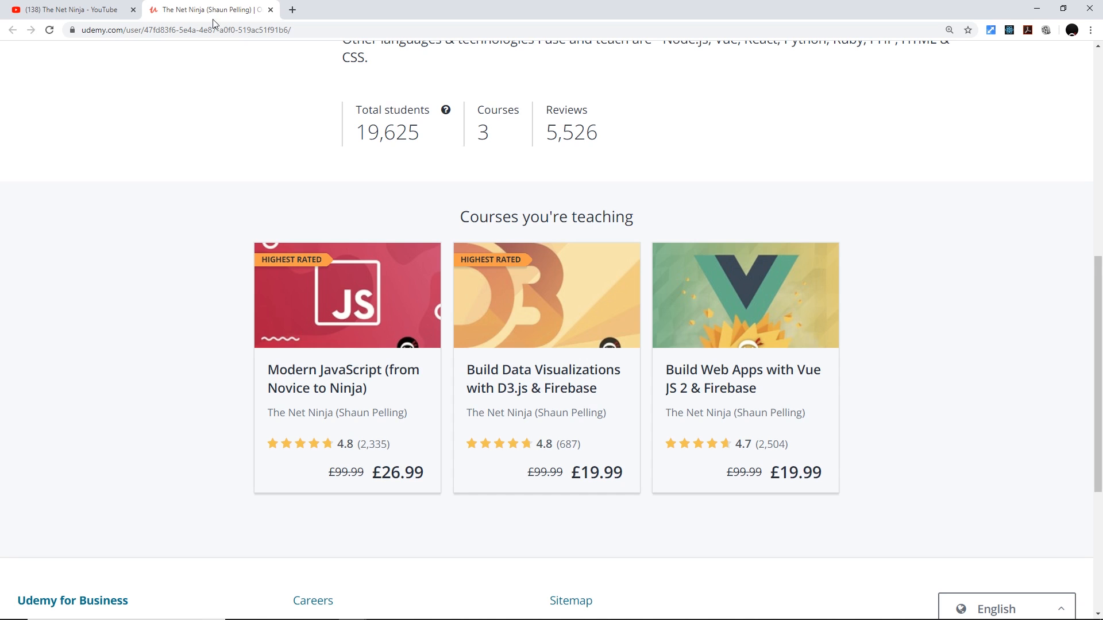
mouse_move(191, 79)
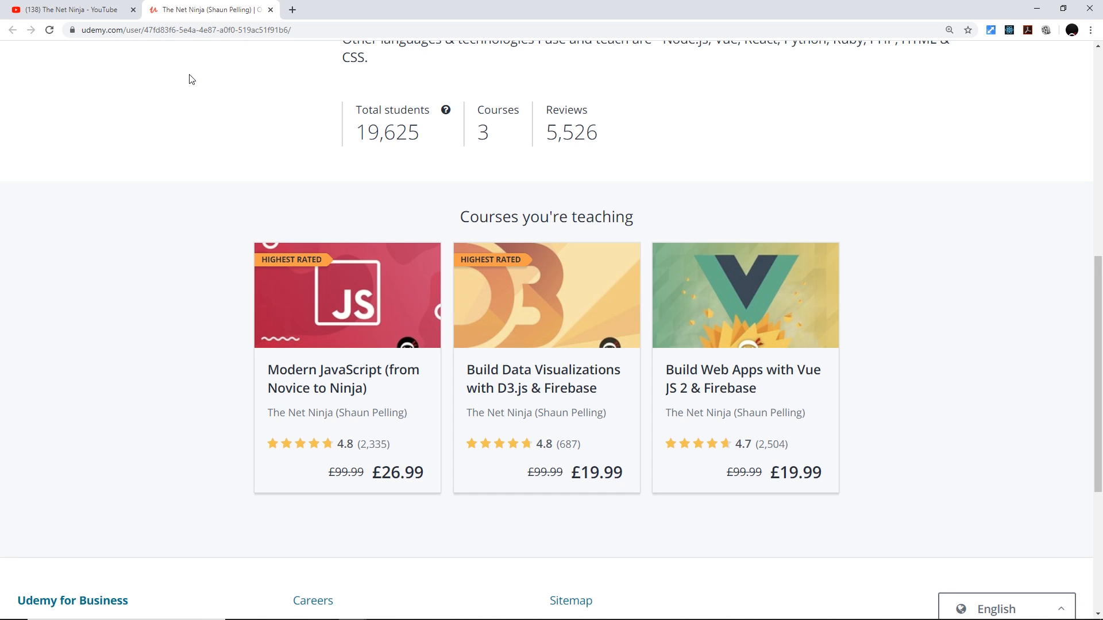
mouse_move(415, 552)
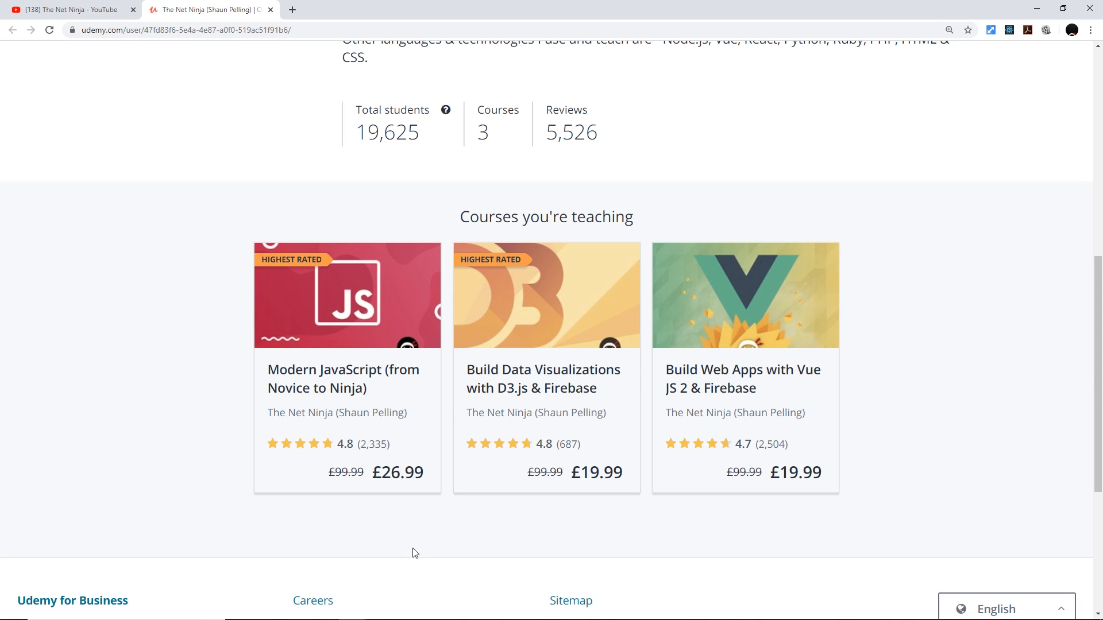
mouse_move(536, 548)
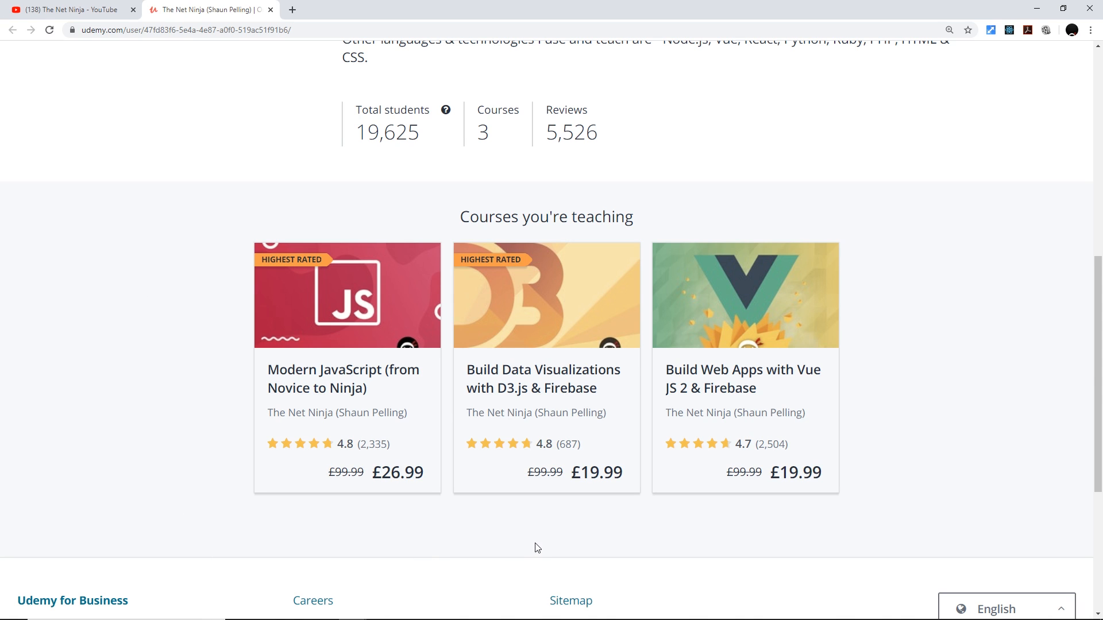
mouse_move(759, 531)
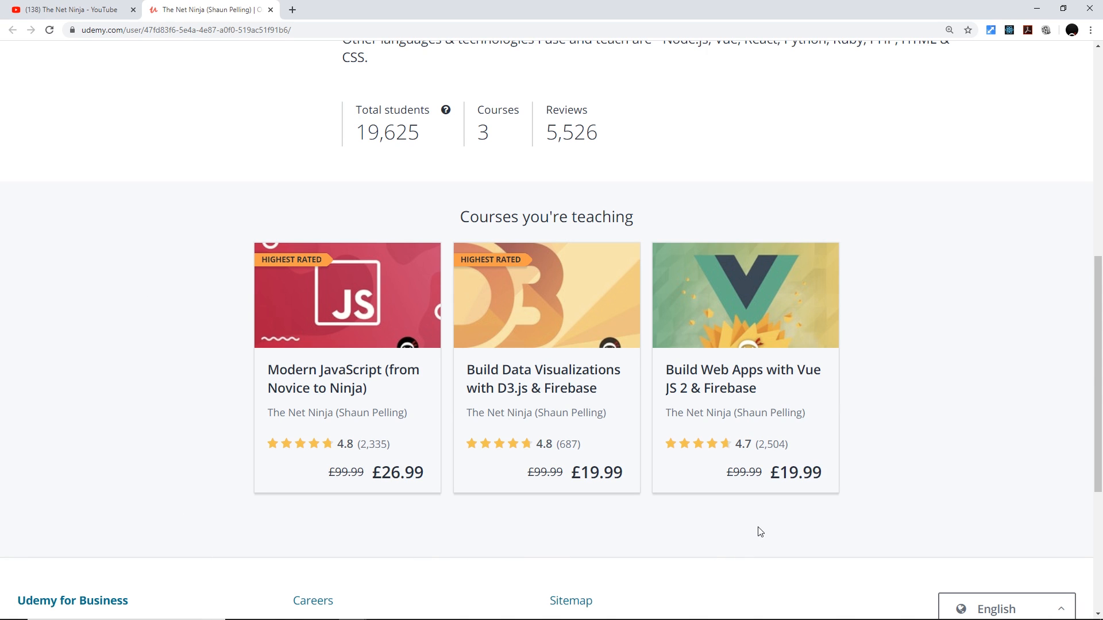